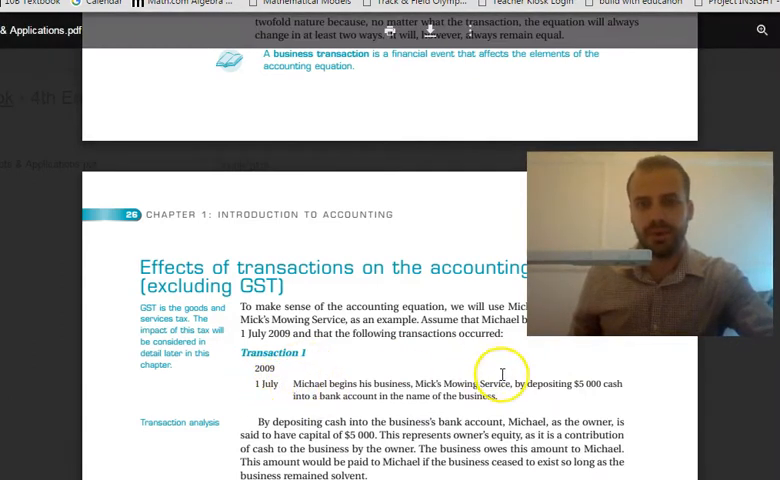
mouse_move(366, 420)
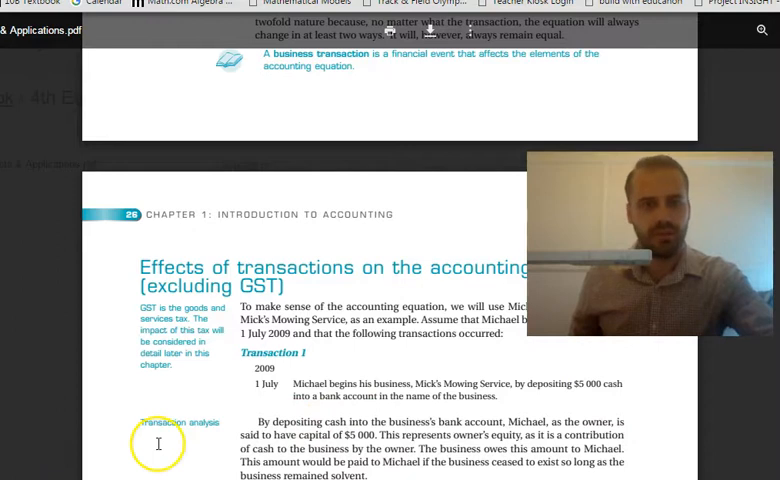
scroll("down", 3)
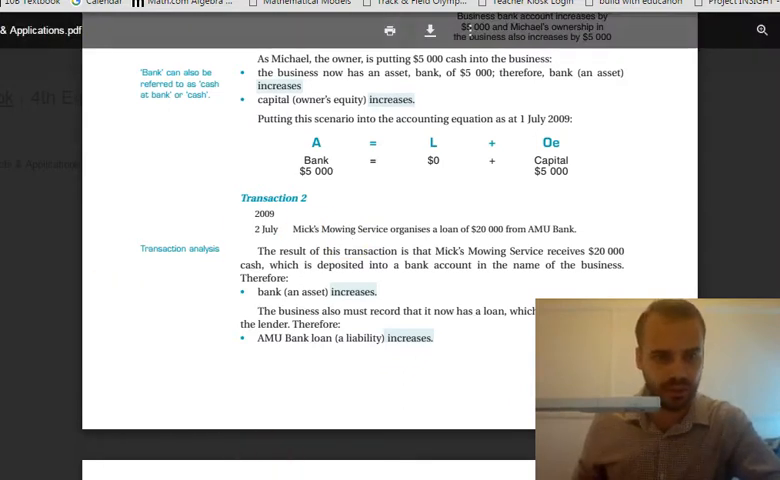
scroll("down", 3)
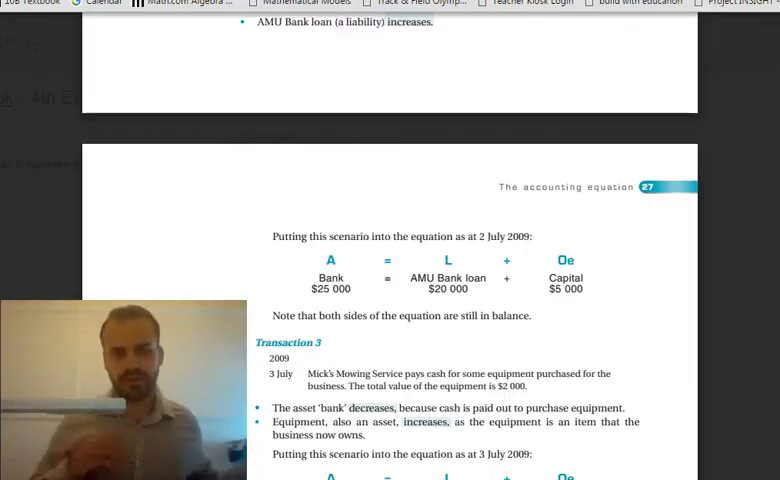